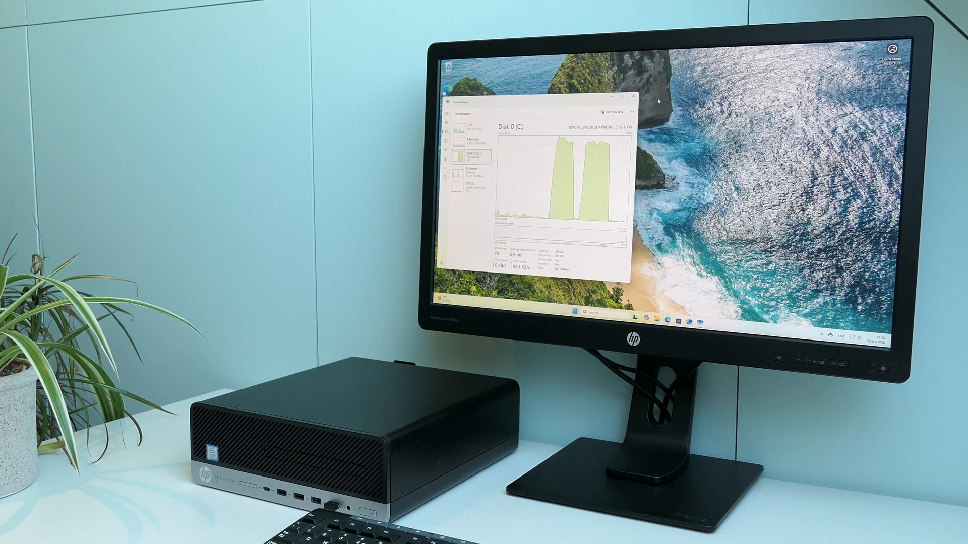
# Step: Close Task Manager's disk performance view and bring up the Start menu over the desktop
pyautogui.click(633, 97)
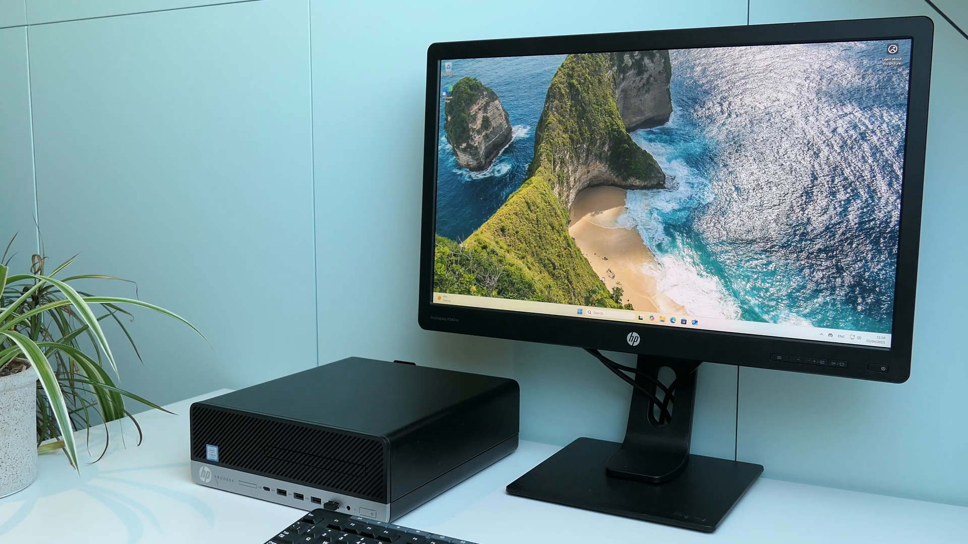
pyautogui.click(579, 321)
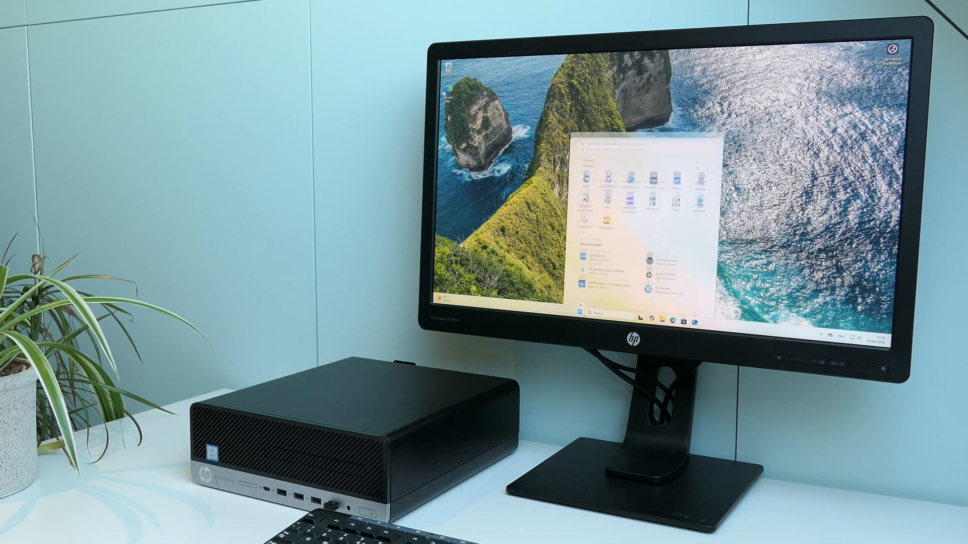